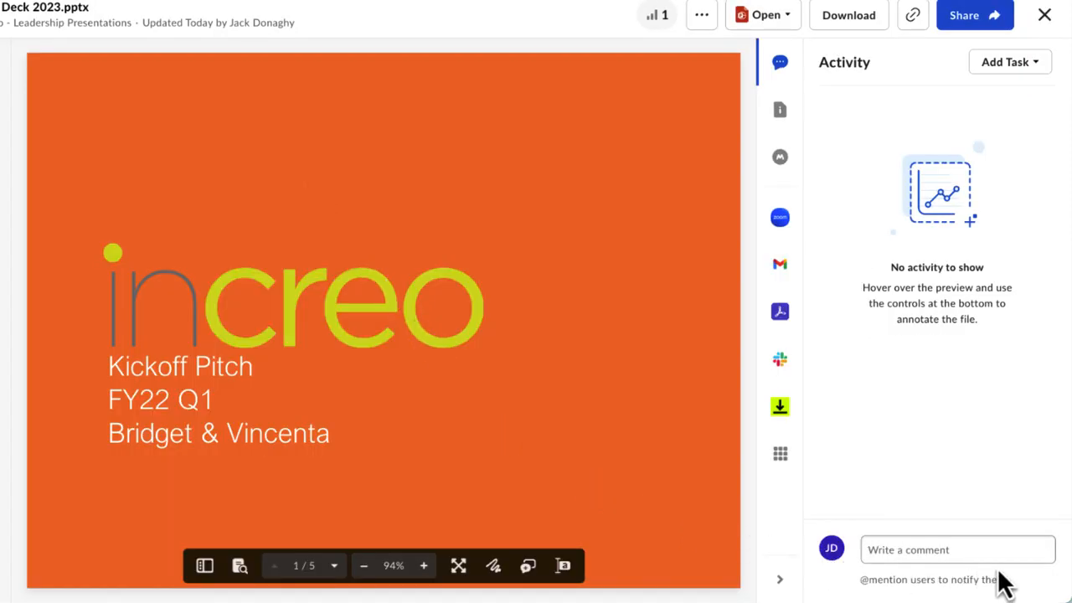
pyautogui.click(958, 549)
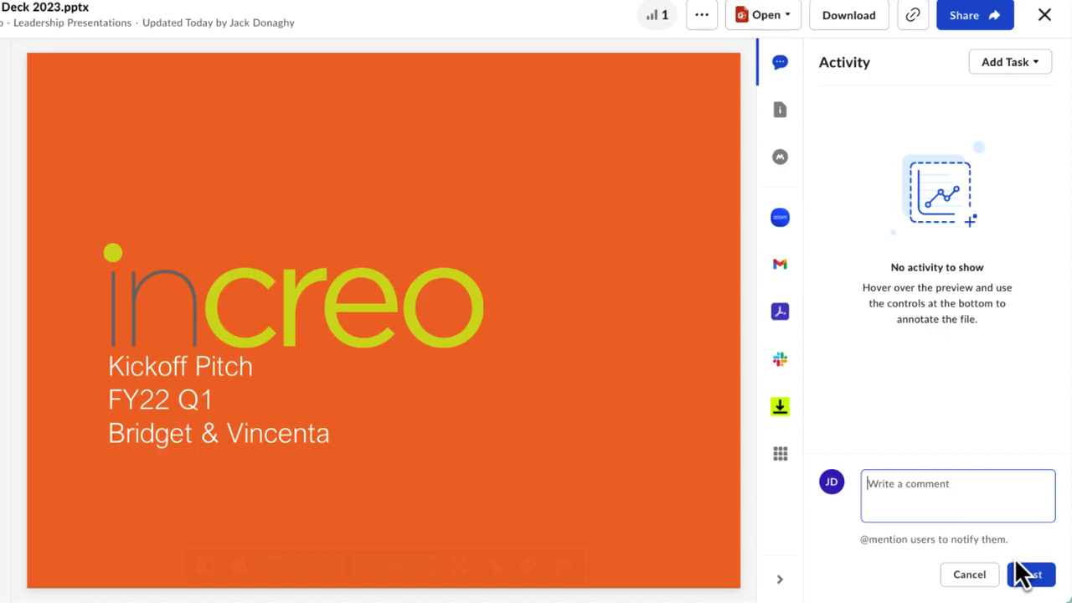
pyautogui.write("Hi @elton John I've updated te")
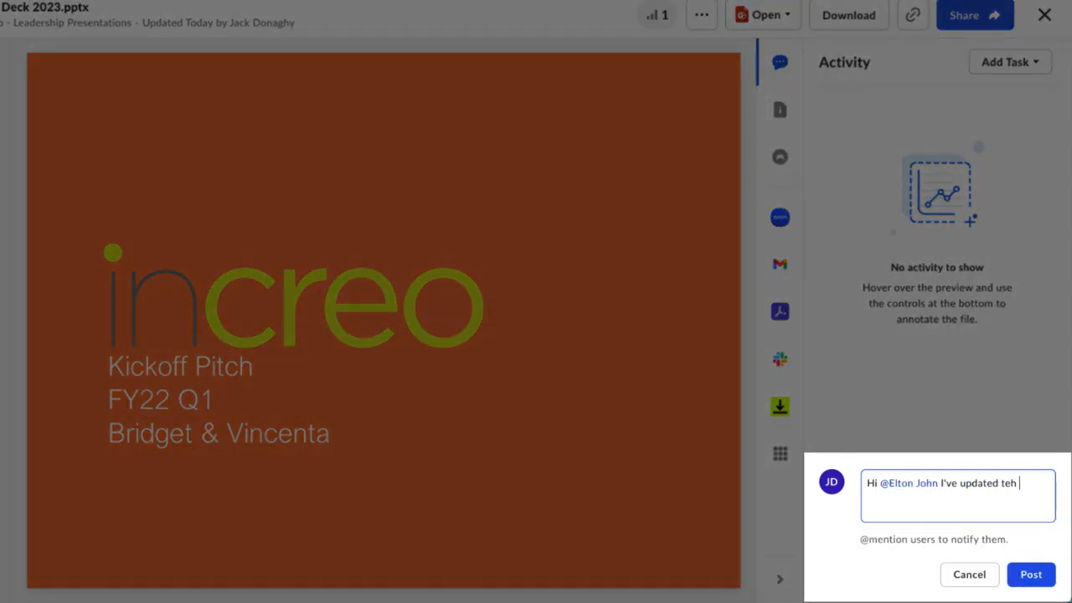
pyautogui.write('he presentation. Take a look.')
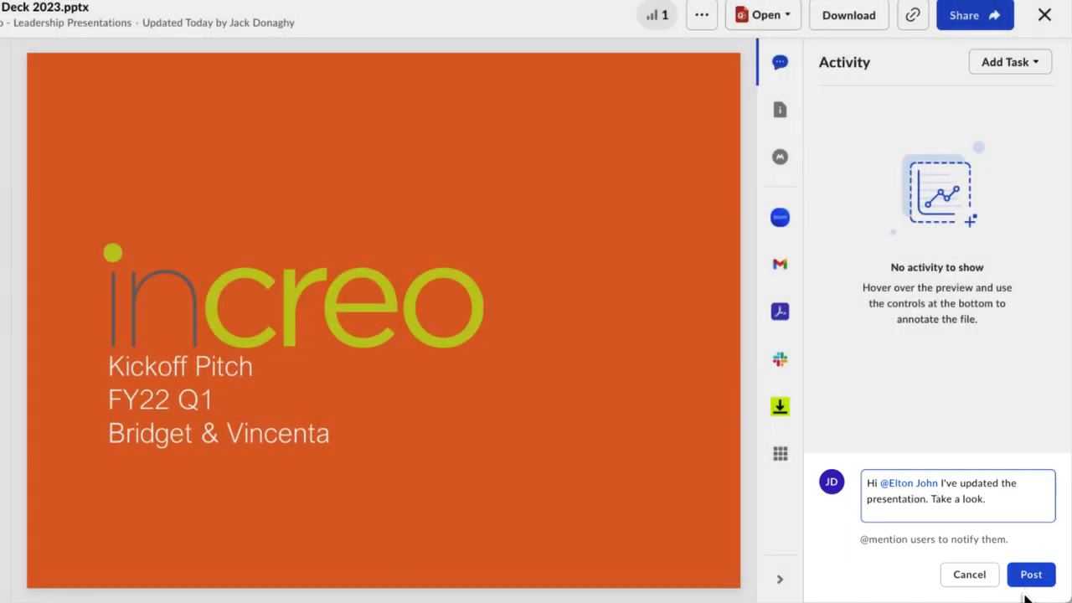
pyautogui.click(1030, 572)
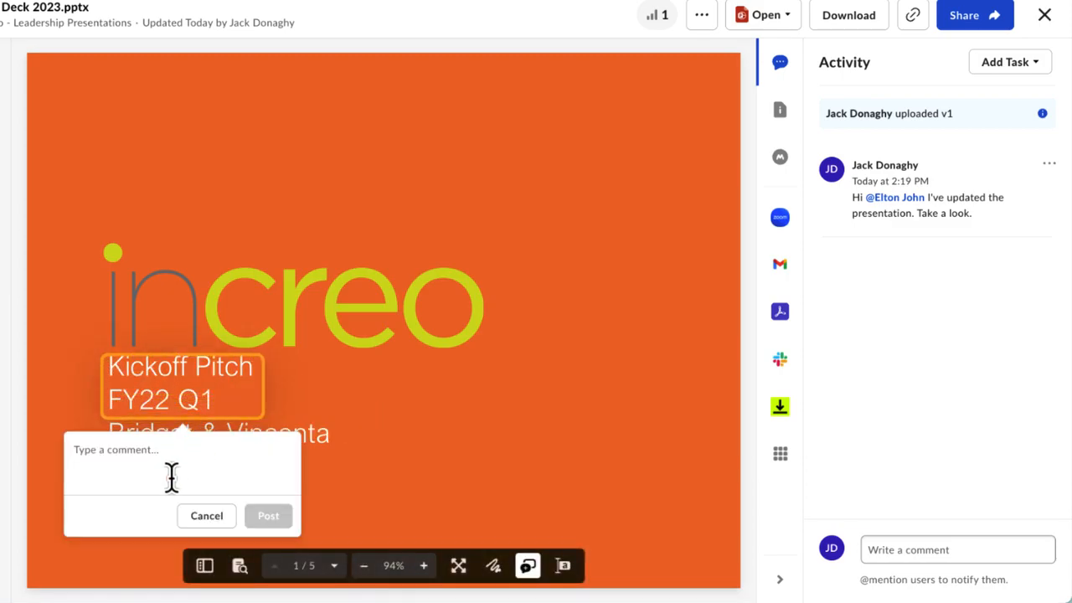
# Step: Post the 'Update date' annotation on the slide title region
pyautogui.write('u')
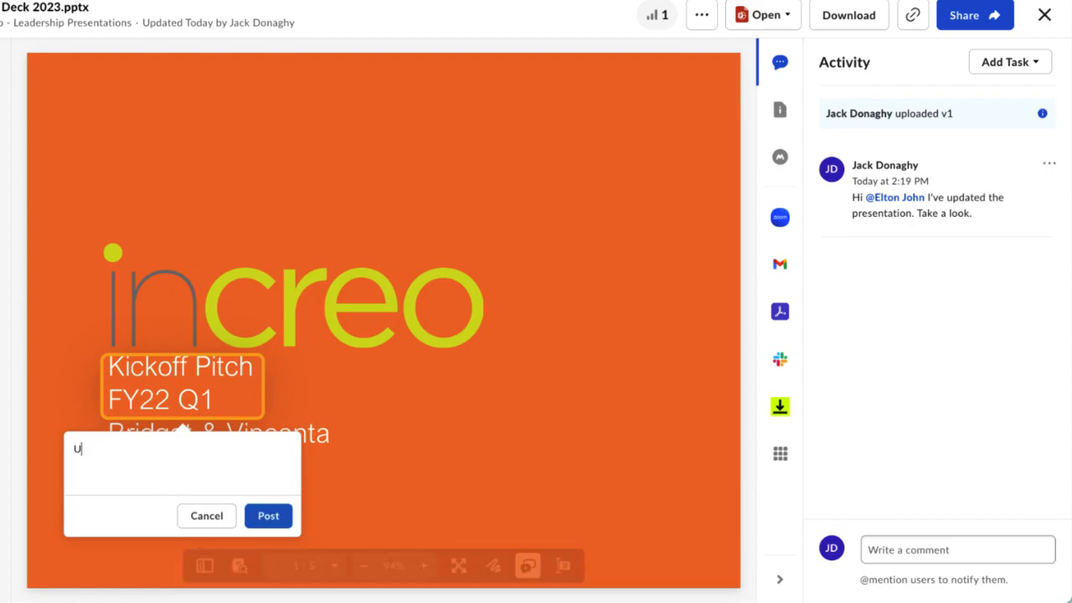
pyautogui.write('Update date')
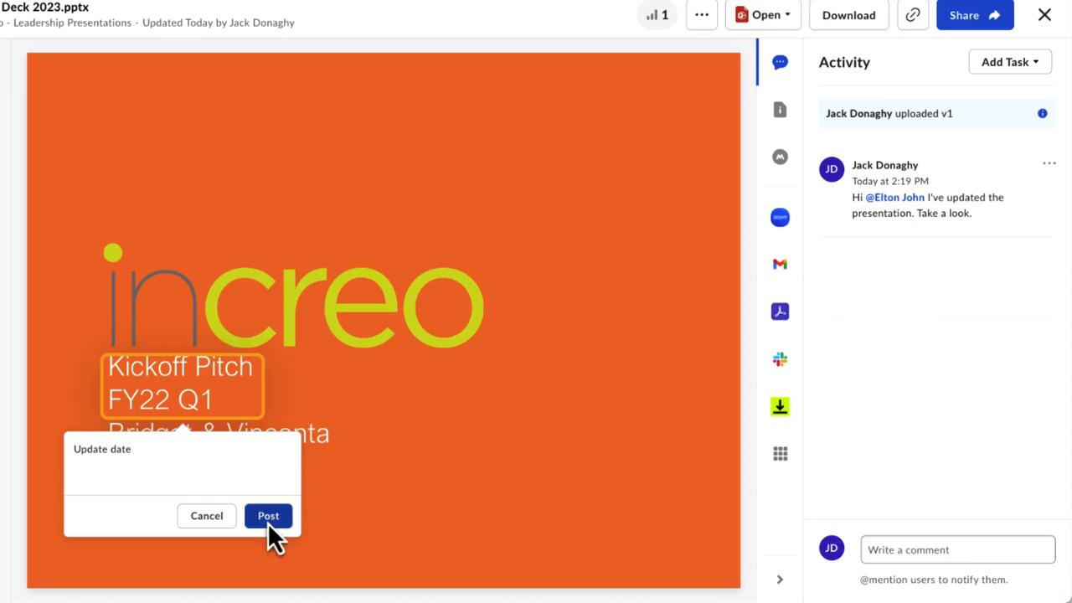
pyautogui.click(268, 516)
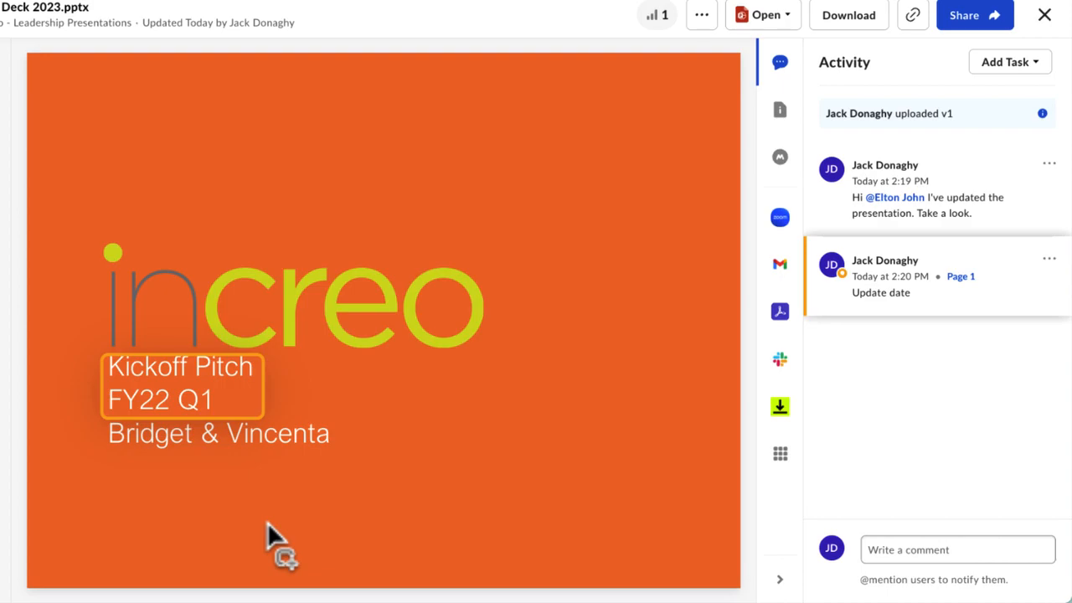
pyautogui.click(1008, 60)
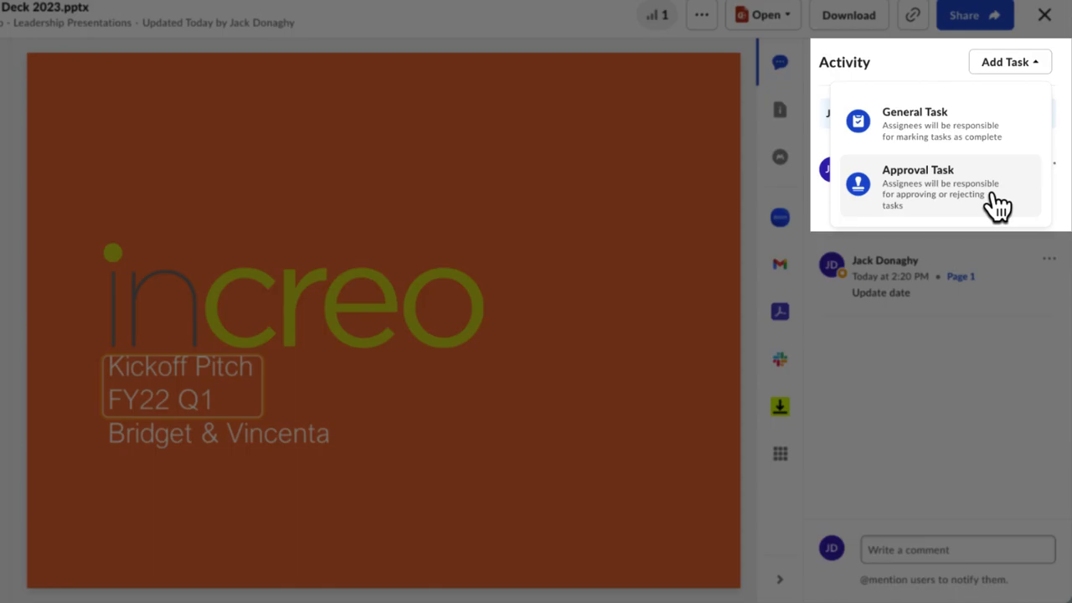
pyautogui.click(917, 170)
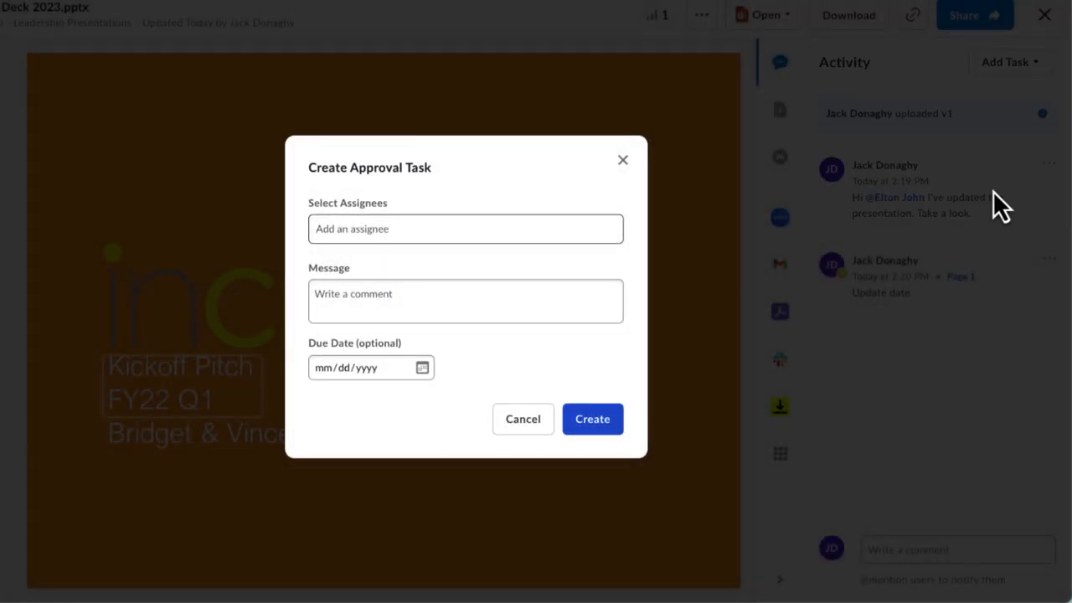
pyautogui.write('E')
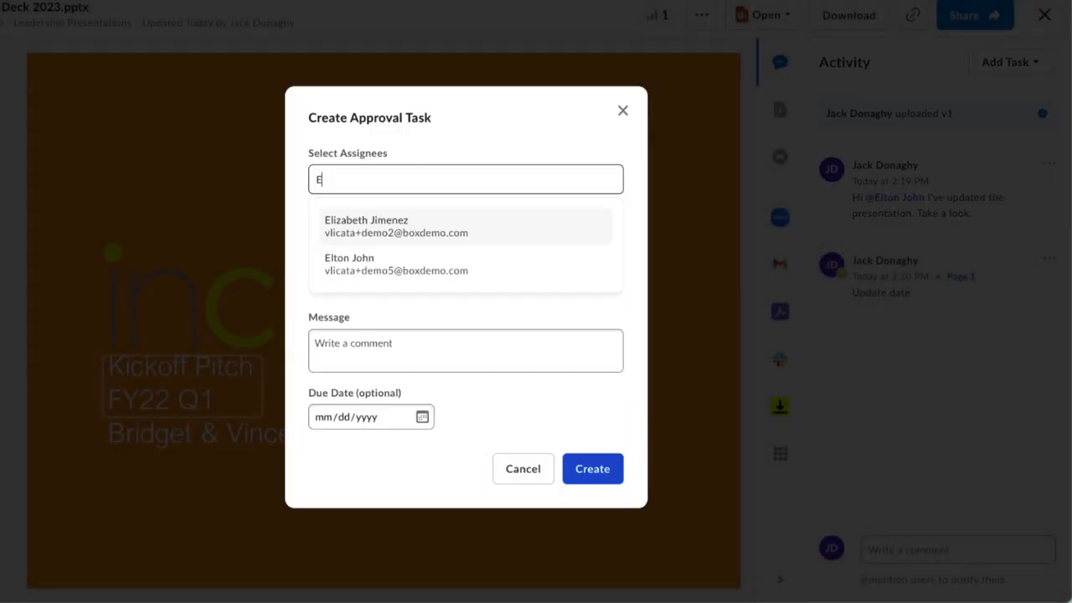
pyautogui.click(422, 415)
pyautogui.write('Hi Elizabeth, can you give final approval?')
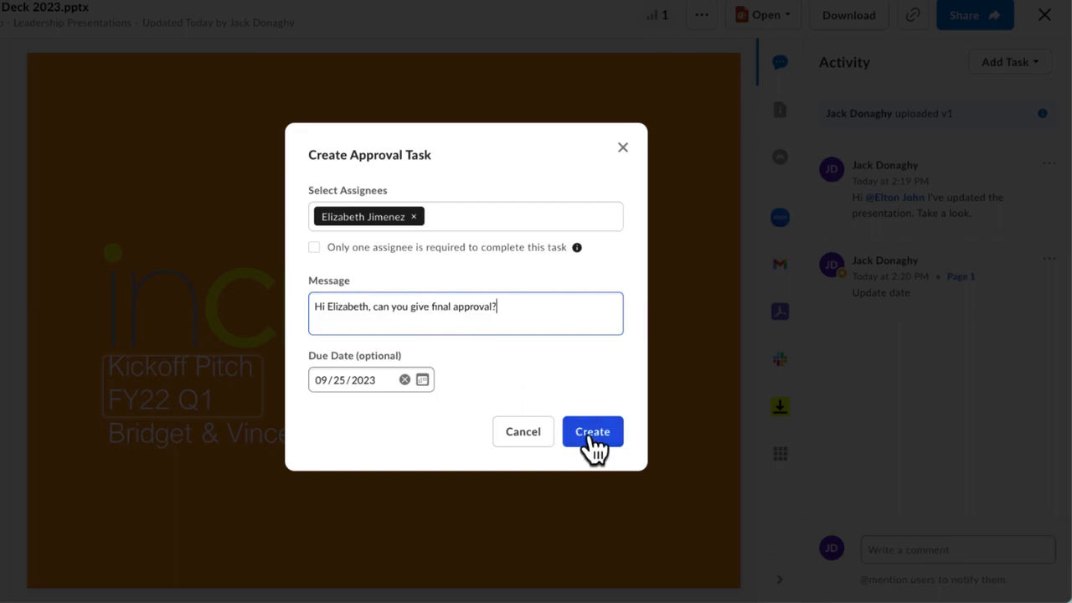
pyautogui.click(592, 432)
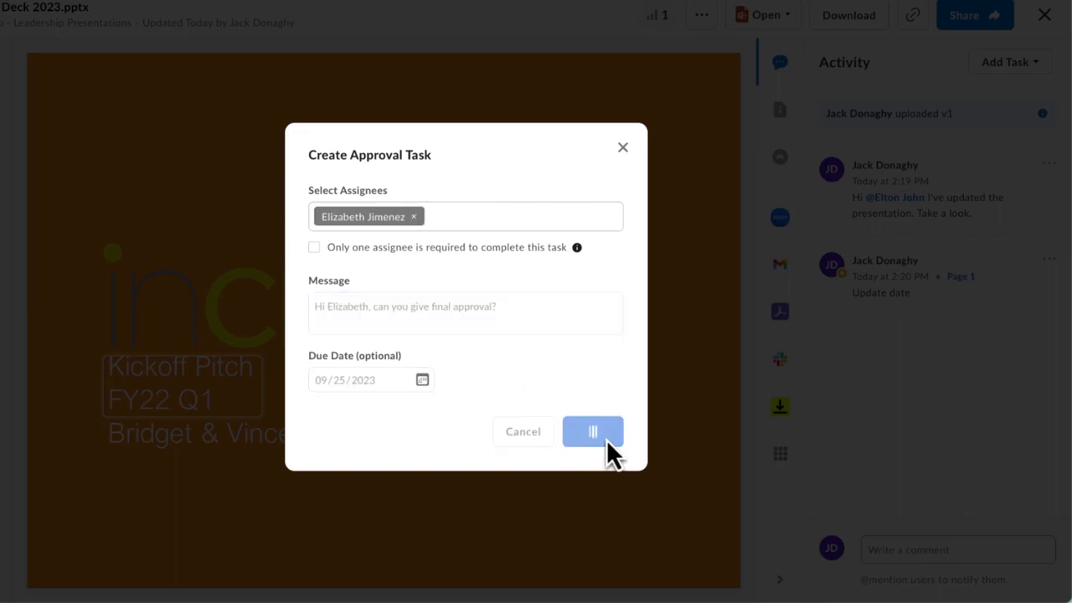
pyautogui.click(593, 432)
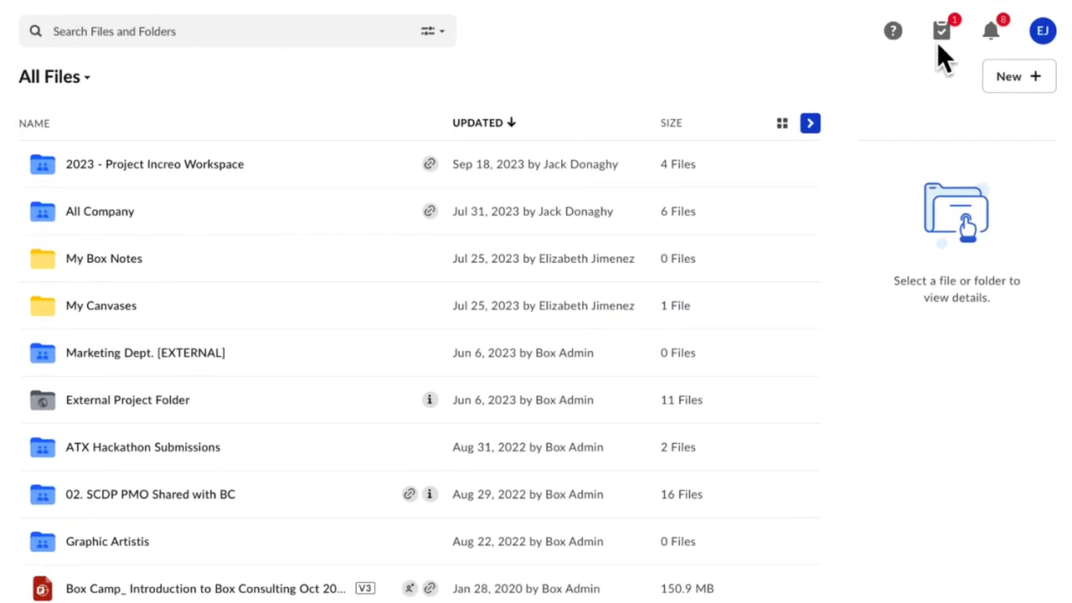
# Step: Approve the deck's final-approval task from the assigned tasks list
pyautogui.click(942, 30)
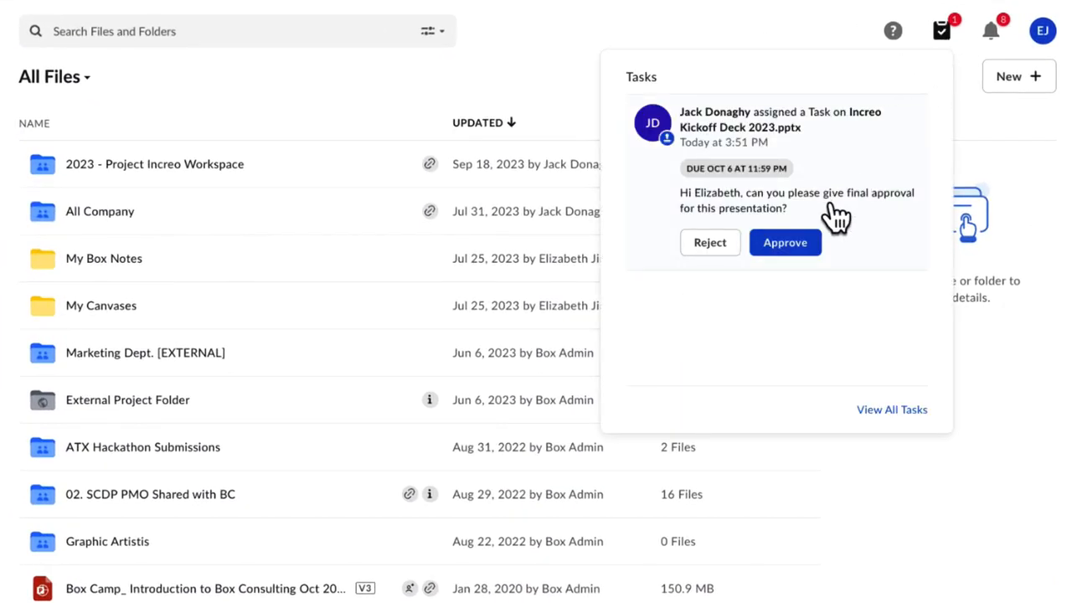
pyautogui.click(784, 241)
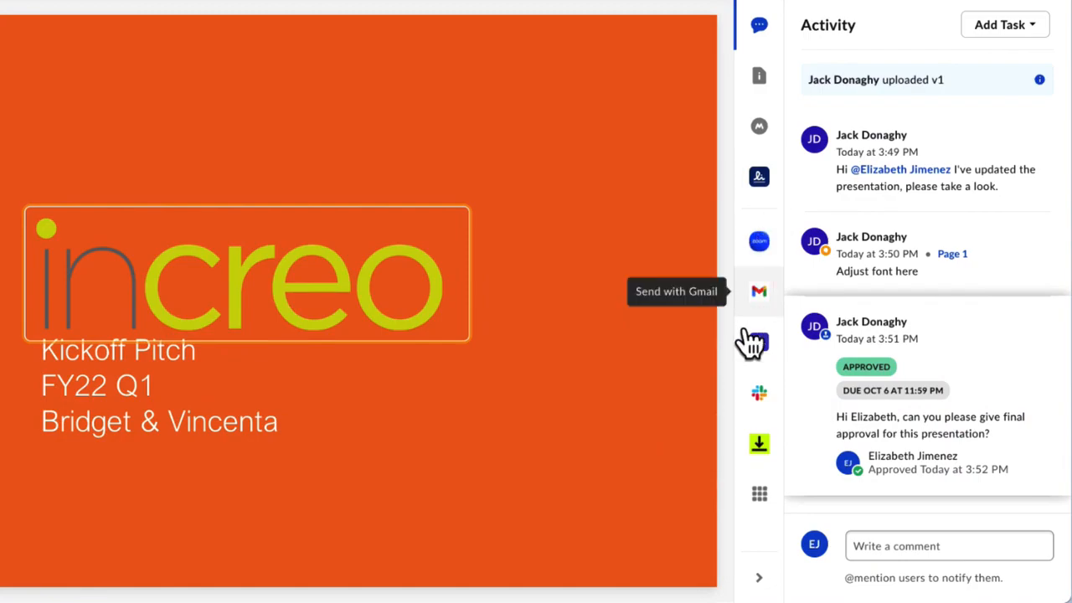
pyautogui.moveTo(874, 502)
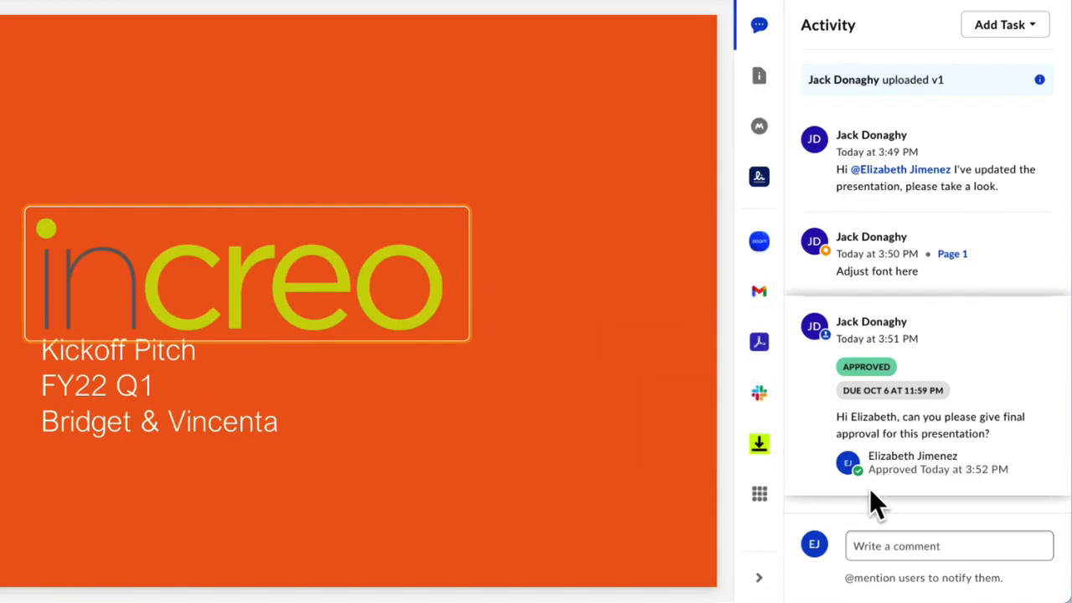